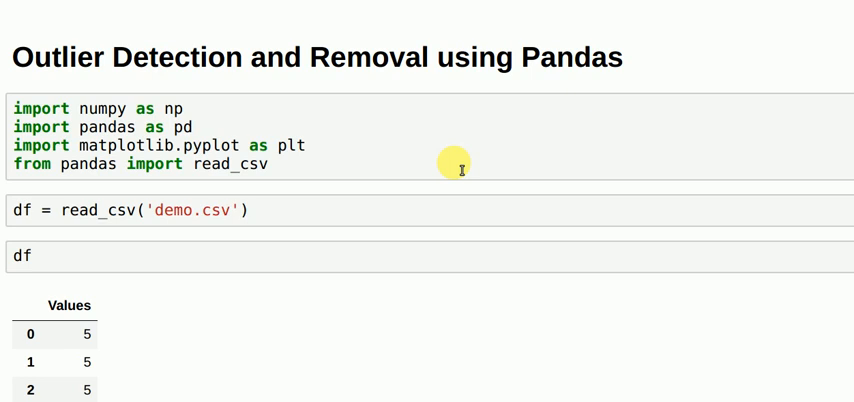
# Step: Scroll through the df output of 5s, 50s, 100 and 89 toward the histogram cell
pyautogui.scroll(-3)
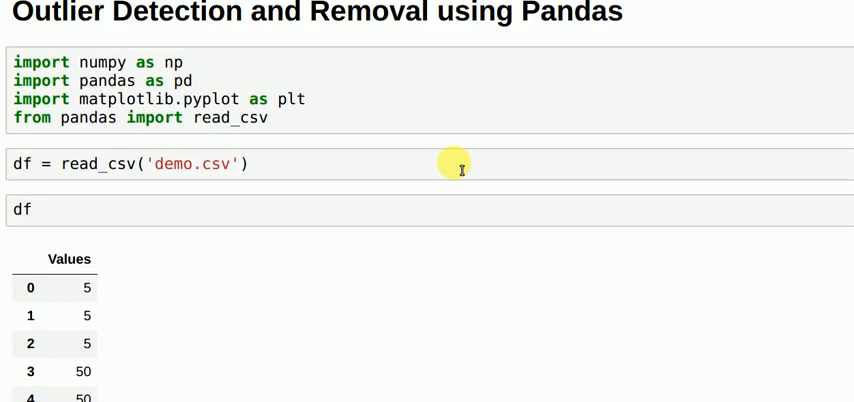
pyautogui.scroll(-3)
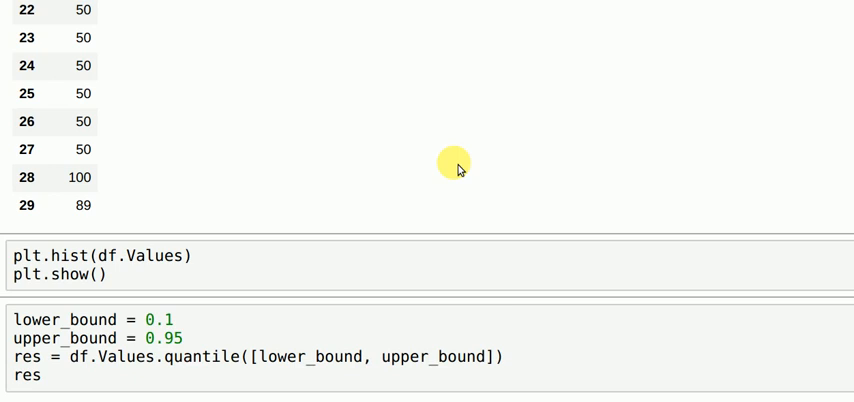
pyautogui.moveTo(384, 244)
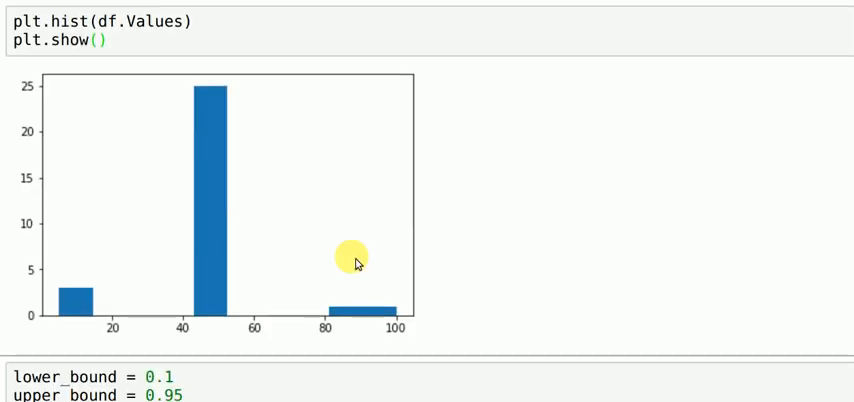
pyautogui.moveTo(250, 190)
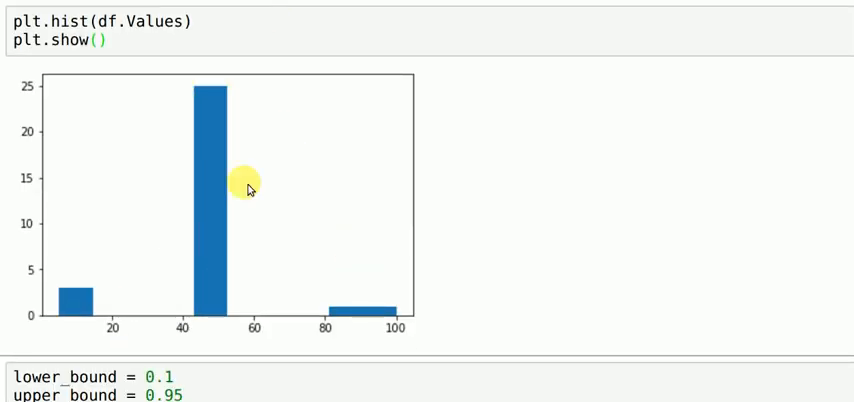
pyautogui.moveTo(360, 294)
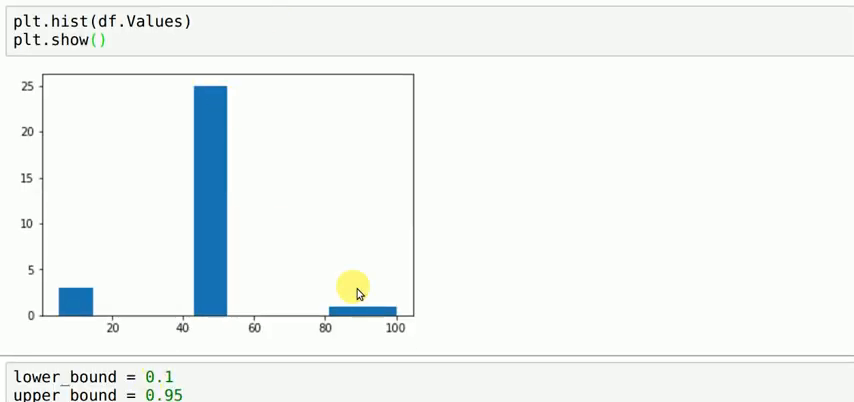
pyautogui.moveTo(78, 296)
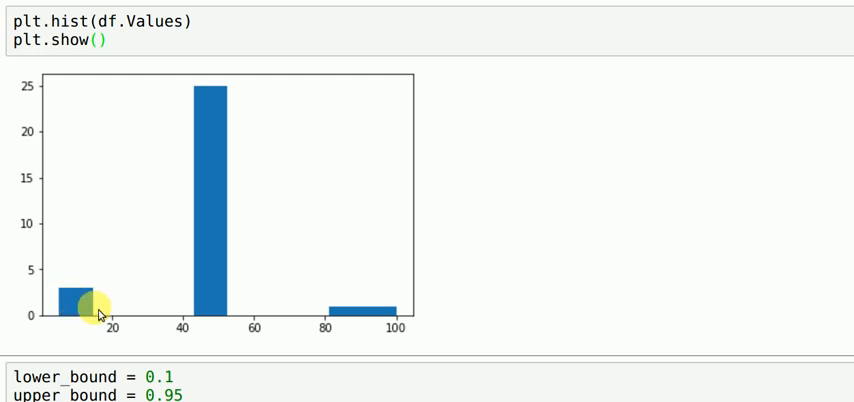
pyautogui.moveTo(380, 312)
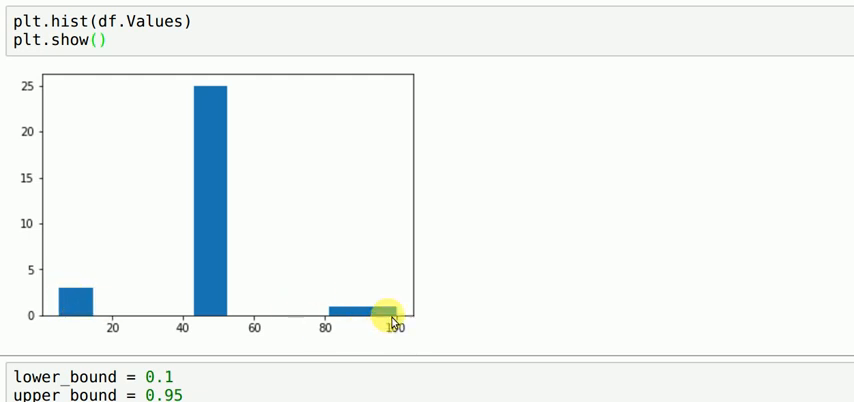
pyautogui.moveTo(252, 152)
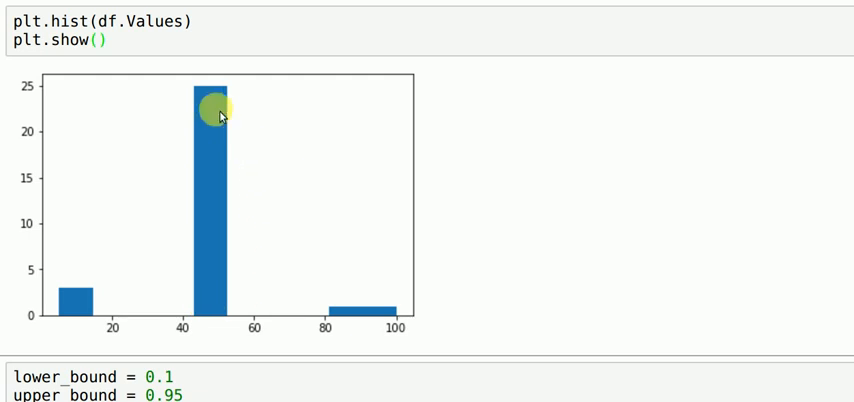
pyautogui.moveTo(184, 314)
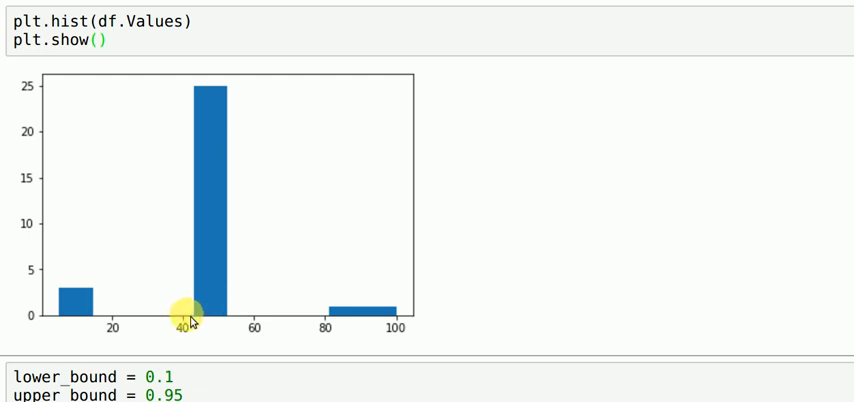
pyautogui.moveTo(238, 322)
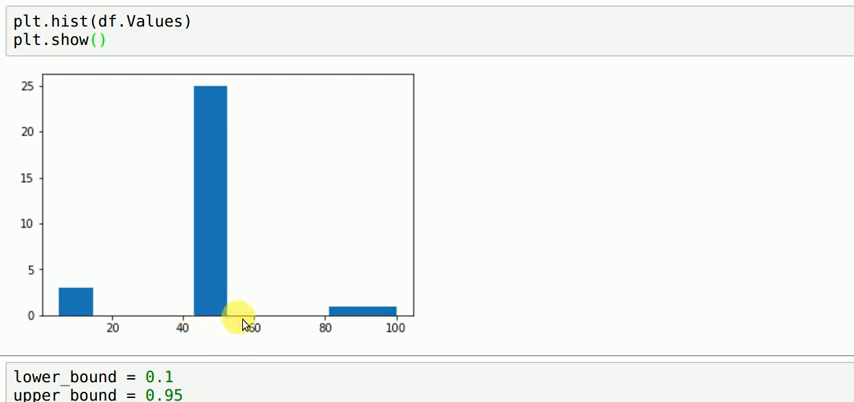
pyautogui.moveTo(166, 316)
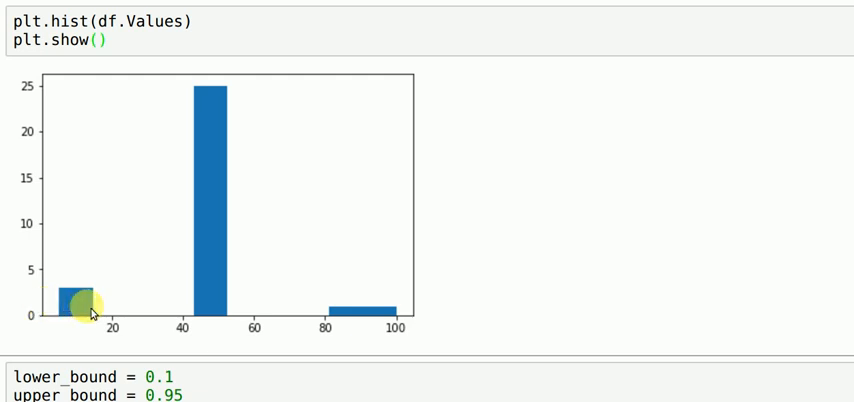
pyautogui.moveTo(416, 324)
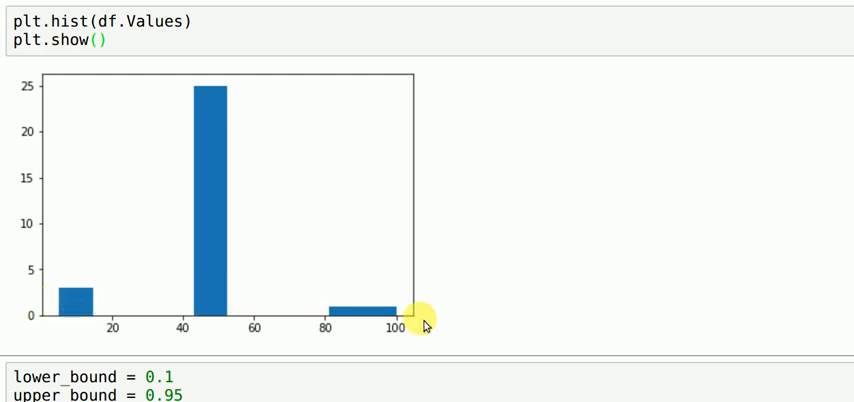
pyautogui.scroll(-3)
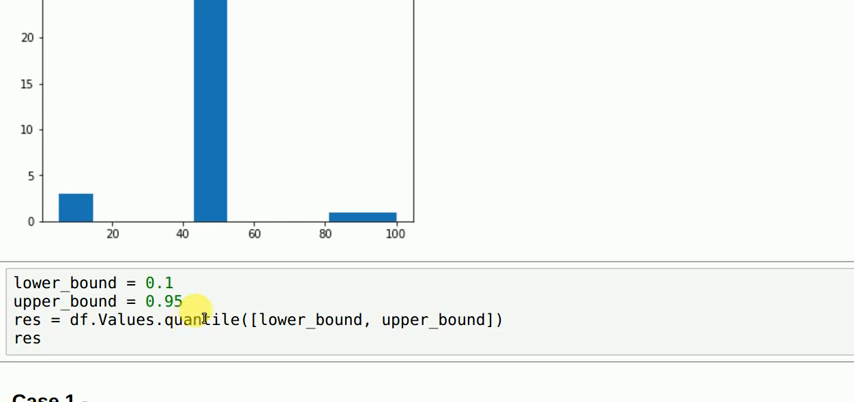
pyautogui.moveTo(128, 360)
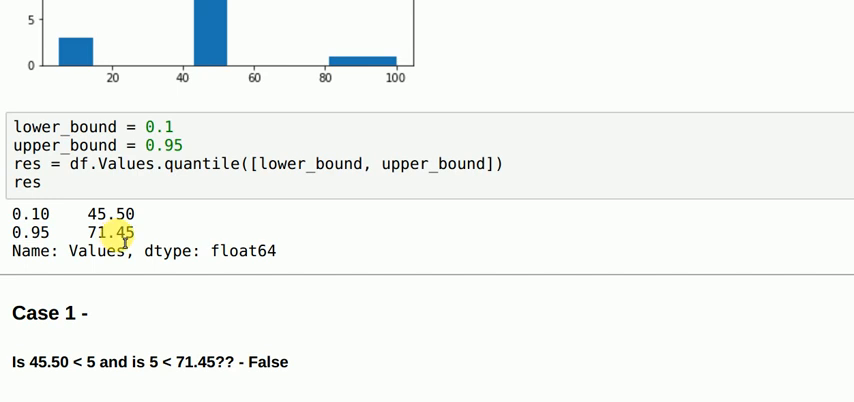
# Step: Scroll down past the quantile output of 45.50 and 71.45 to the Case 1 text
pyautogui.scroll(-3)
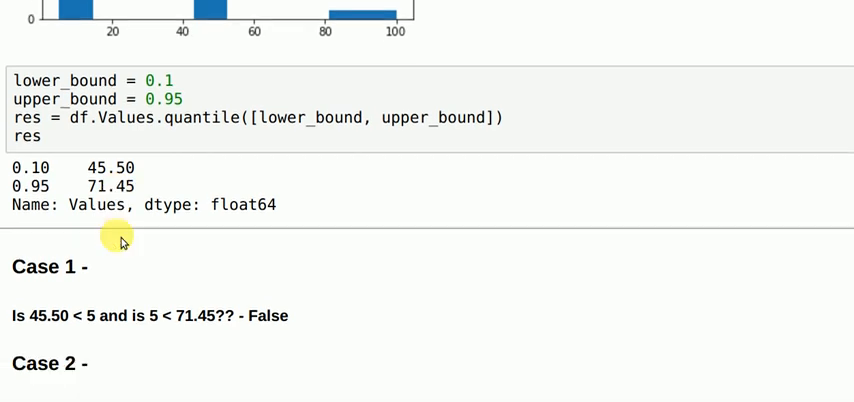
pyautogui.scroll(-3)
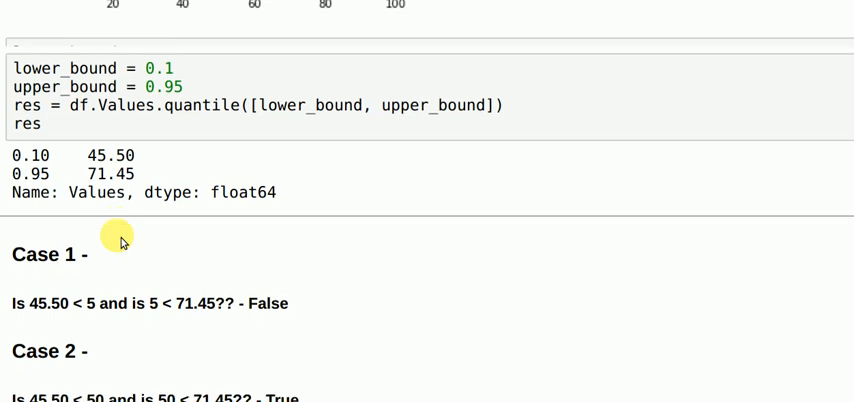
pyautogui.scroll(-3)
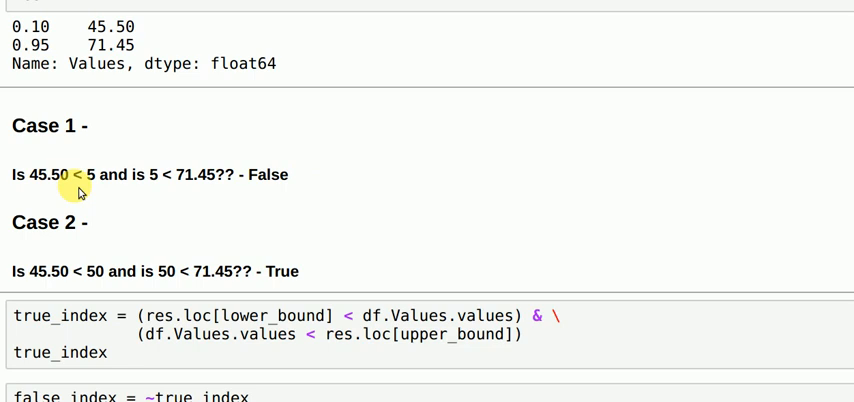
pyautogui.moveTo(158, 262)
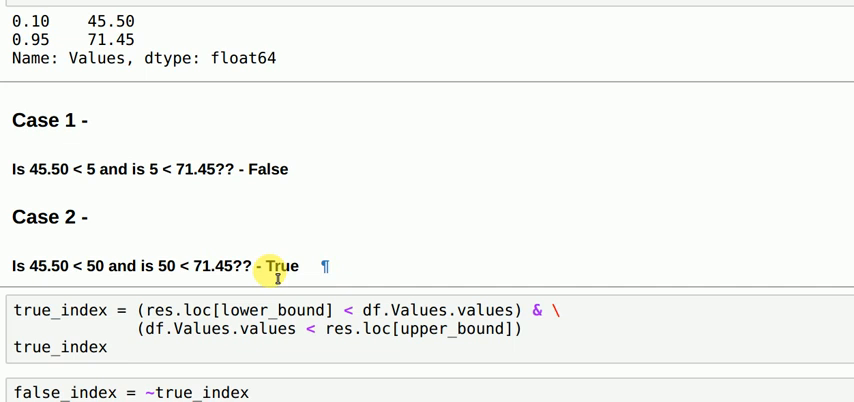
pyautogui.scroll(-3)
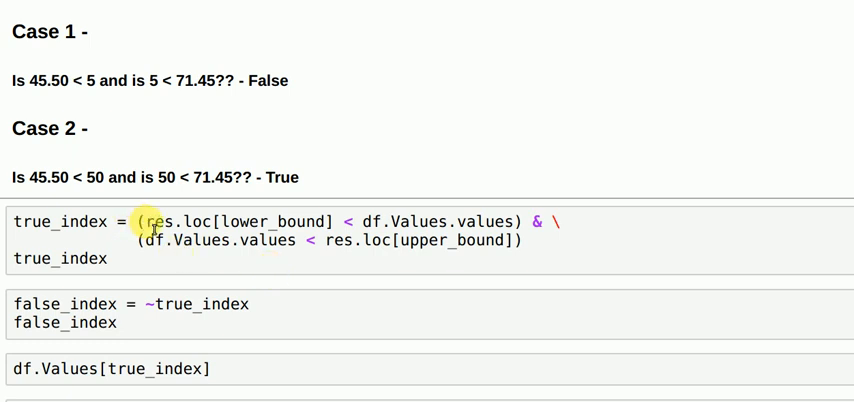
pyautogui.moveTo(278, 224)
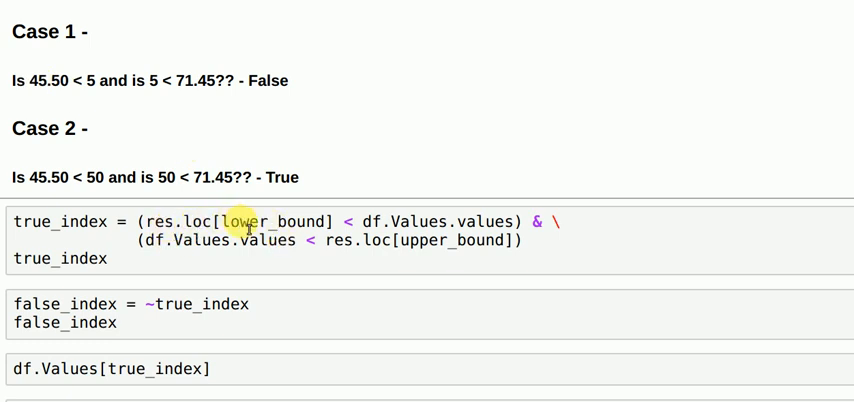
pyautogui.moveTo(356, 200)
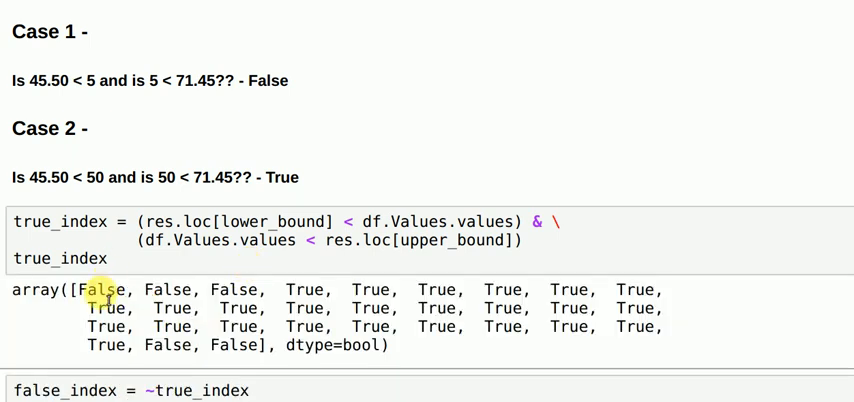
pyautogui.moveTo(304, 282)
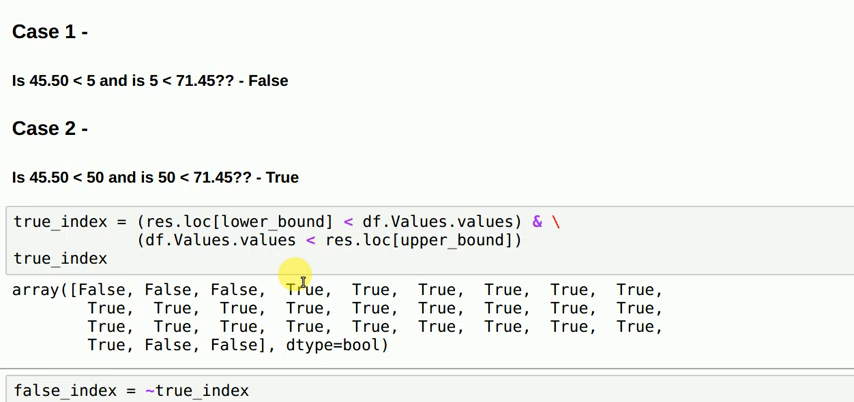
pyautogui.moveTo(158, 348)
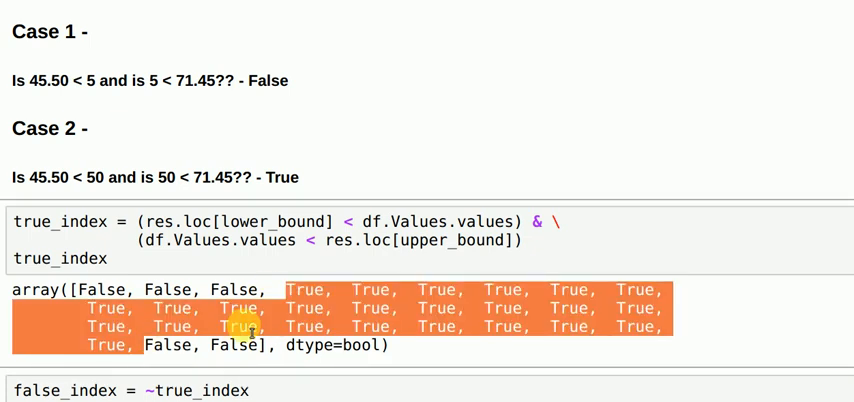
# Step: Scroll down past the true_index boolean array output
pyautogui.scroll(-3)
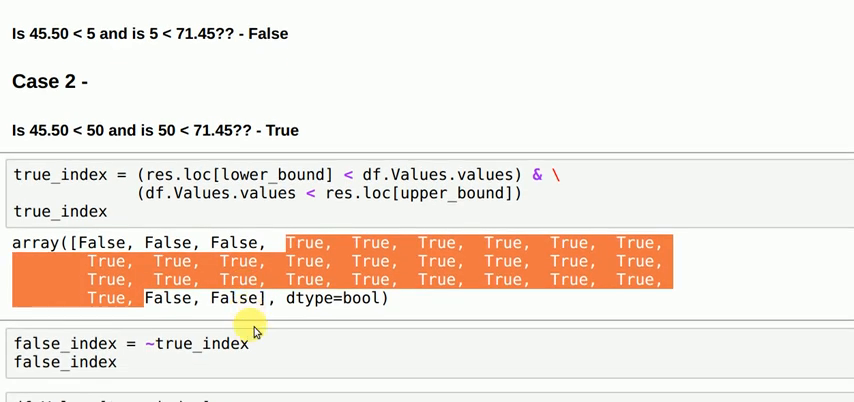
# Step: Scroll through the false_index mask and the filtered series of 50s from index 3 to 27
pyautogui.scroll(-3)
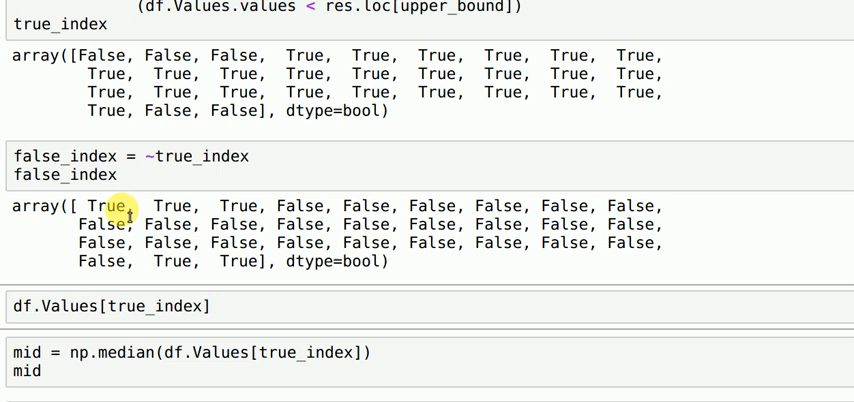
pyautogui.moveTo(172, 264)
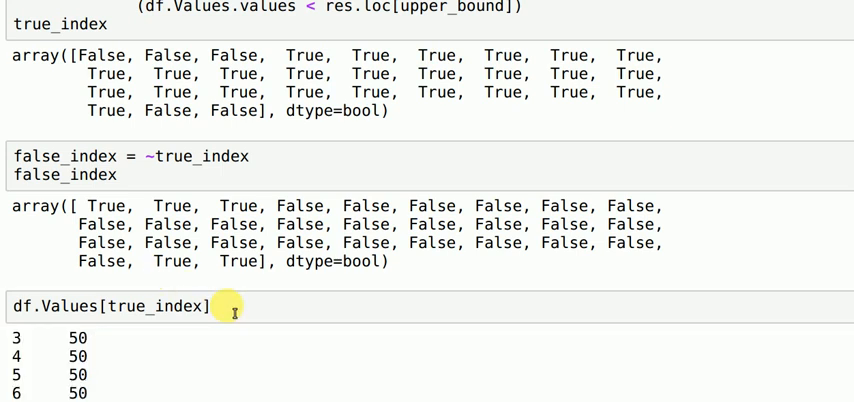
pyautogui.scroll(-3)
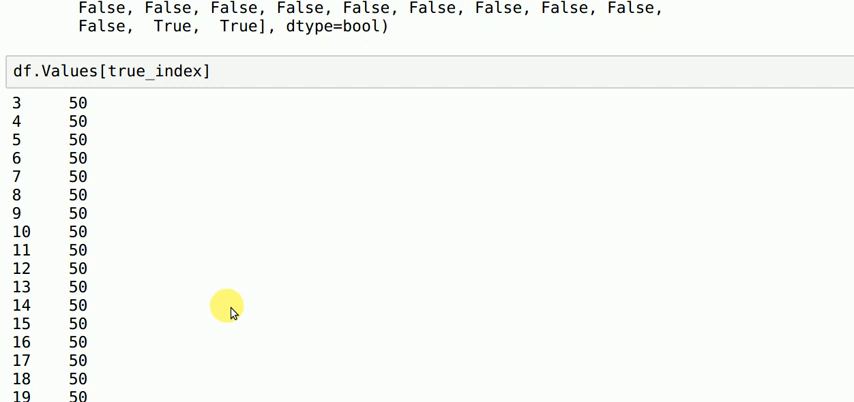
pyautogui.scroll(-3)
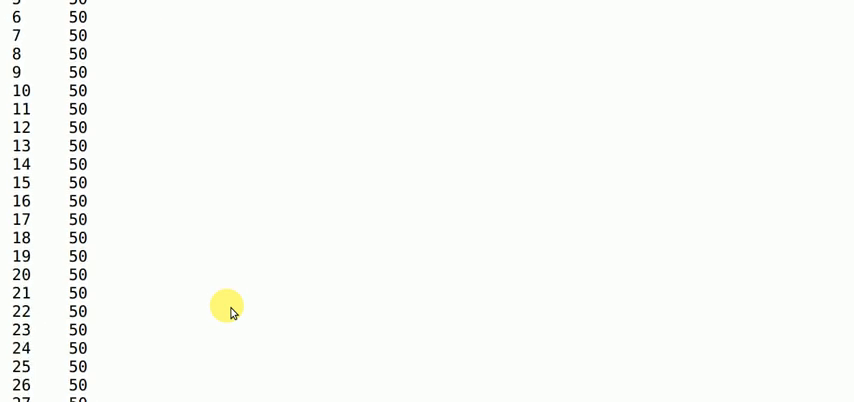
pyautogui.scroll(-3)
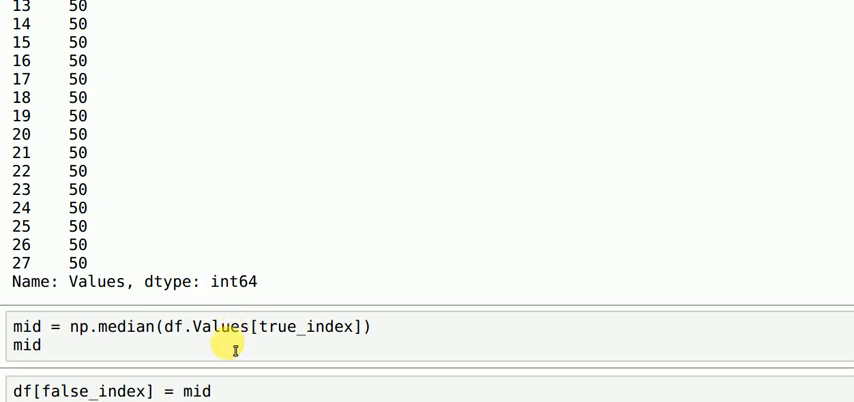
# Step: Run the np.median cell giving 50.0, then select the df[false_index] = mid cell
pyautogui.click(48, 348)
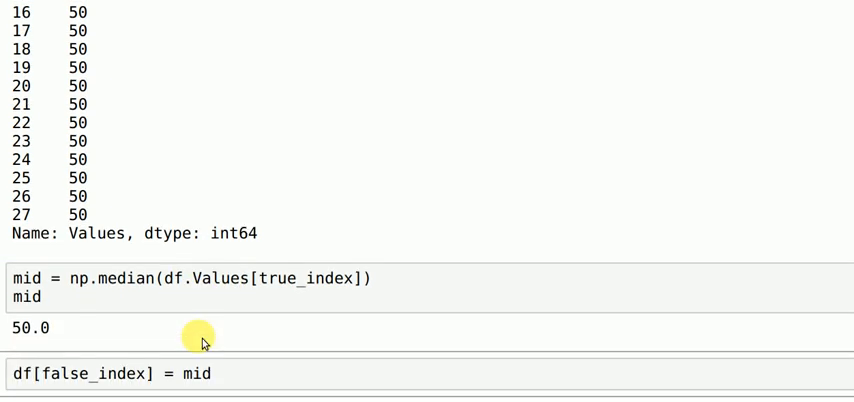
pyautogui.scroll(-3)
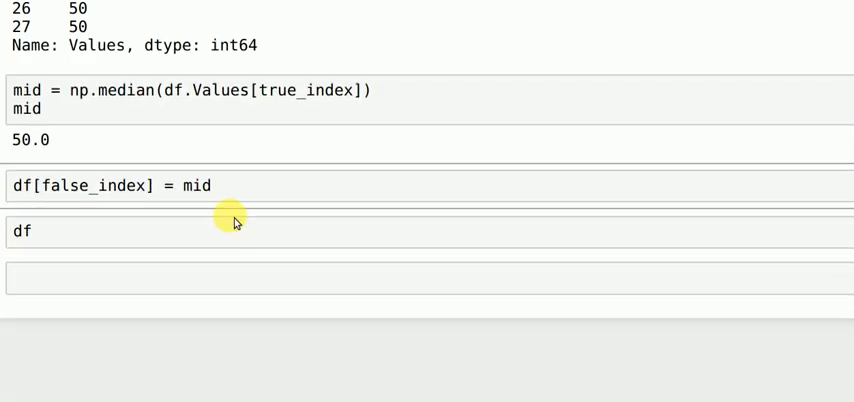
pyautogui.click(224, 184)
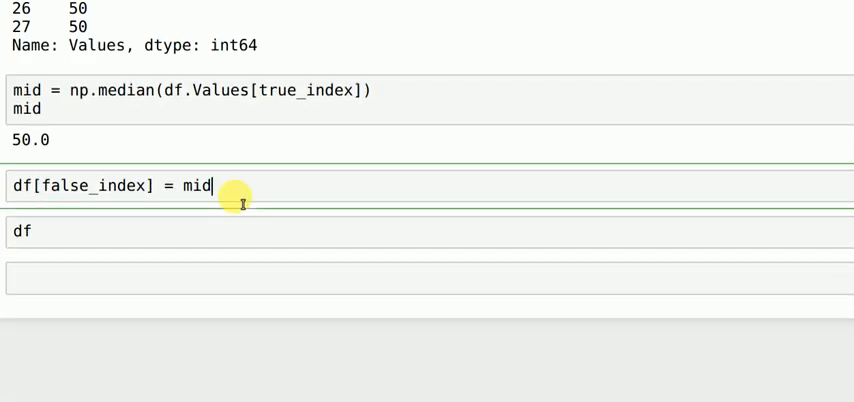